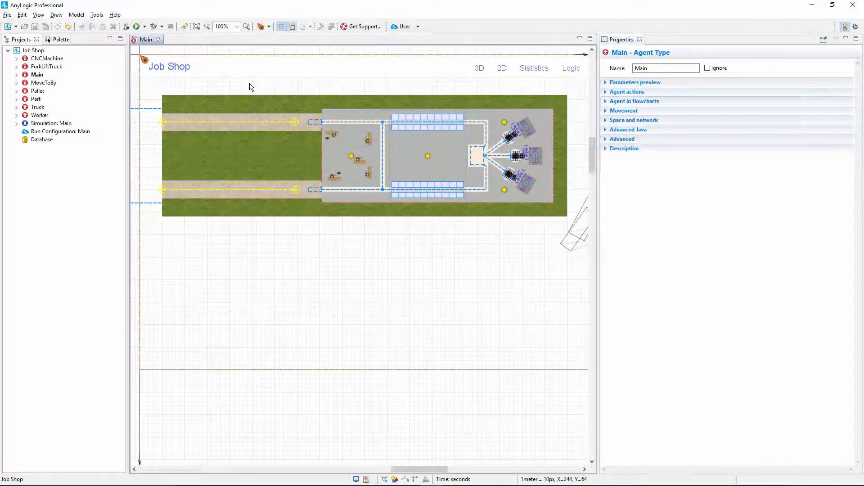
Jump to the Logic area of Main from the Navigate dropdown.
left_click(271, 27)
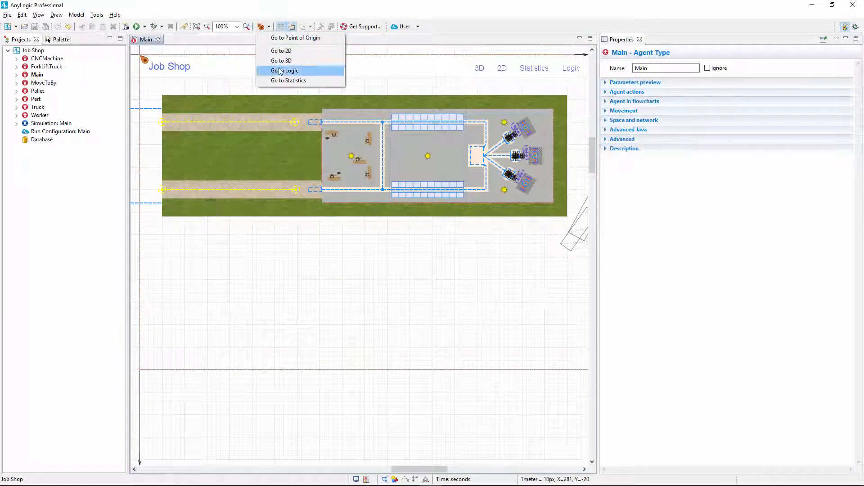
left_click(284, 71)
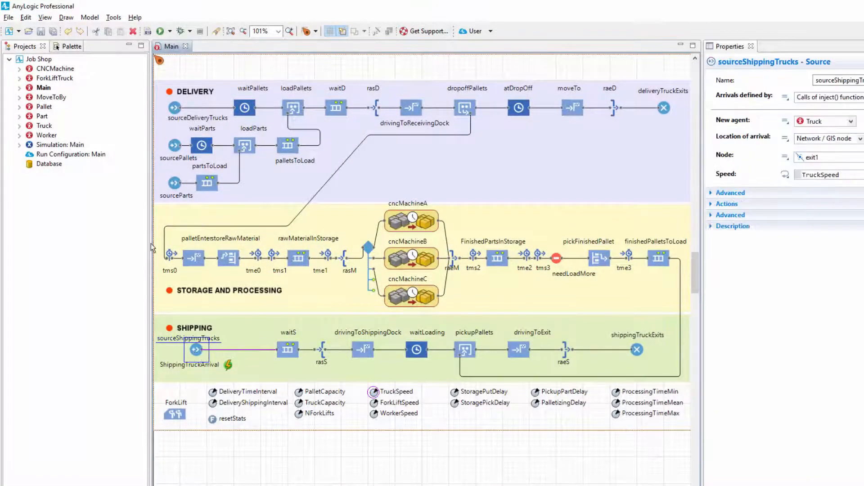
Add timeMeasureStart after sourceShippingTrucks and timeMeasureEnd before shippingTruckExits from the Palette.
left_click(59, 46)
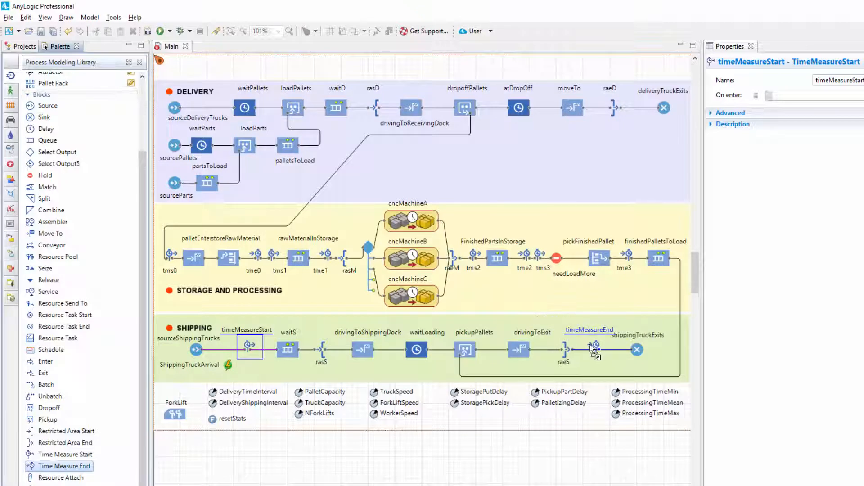
left_click(593, 347)
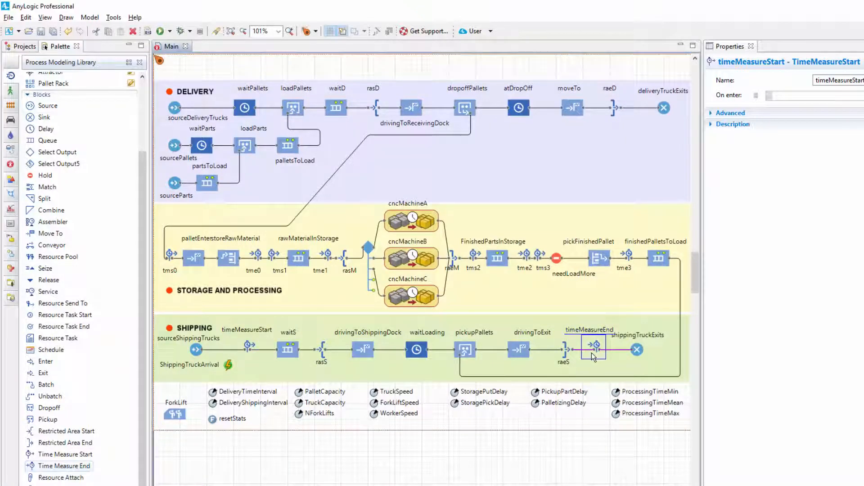
left_click(593, 348)
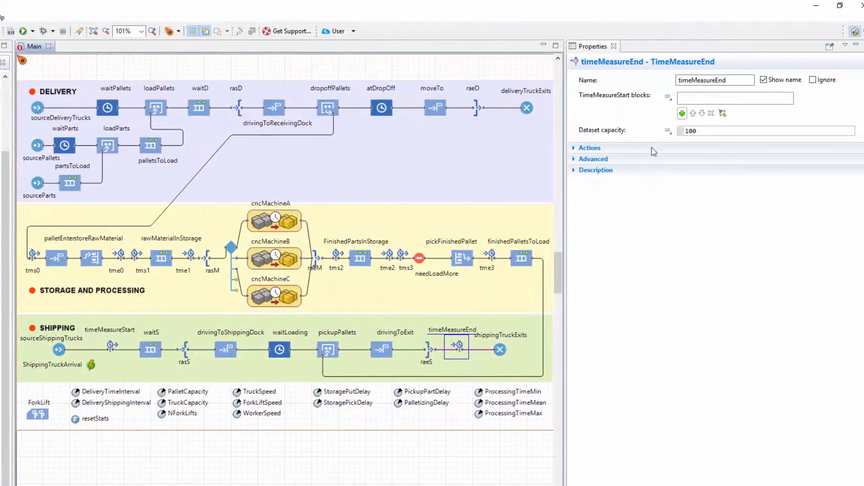
Add timeMeasureStart to timeMeasureEnd's TimeMeasureStart blocks list.
left_click(682, 113)
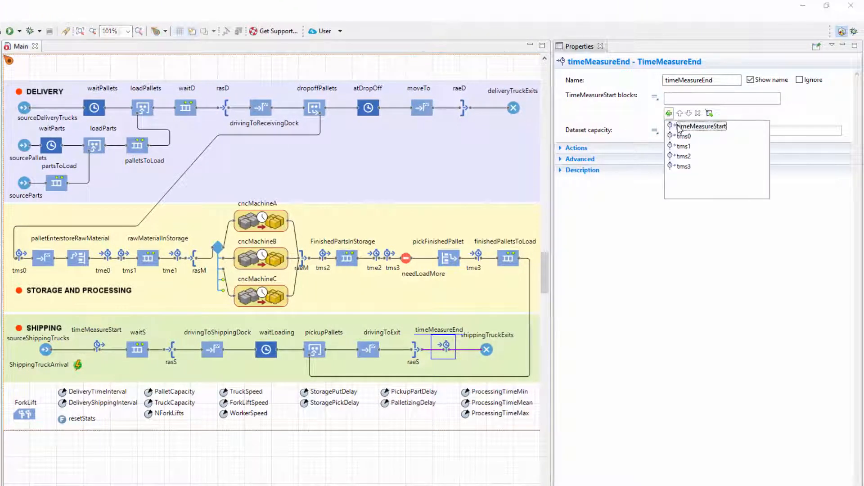
left_click(700, 126)
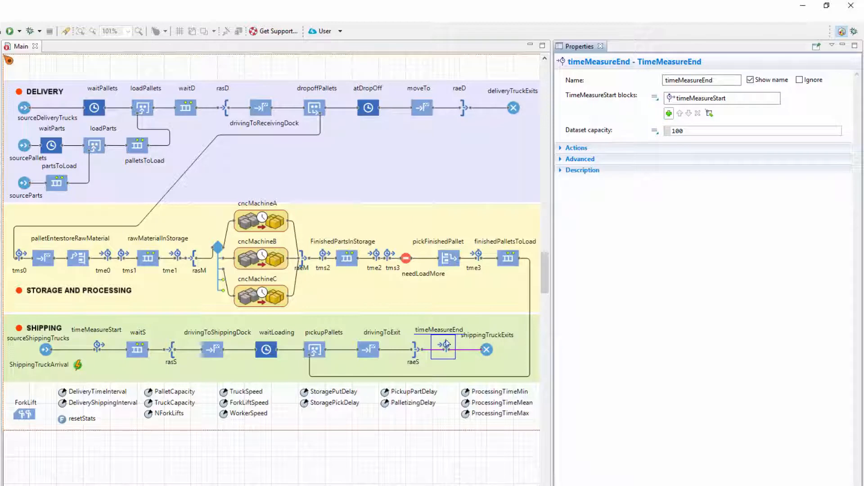
Create histogram chart1 from timeMeasureEnd via its Create Chart context menu.
right_click(443, 346)
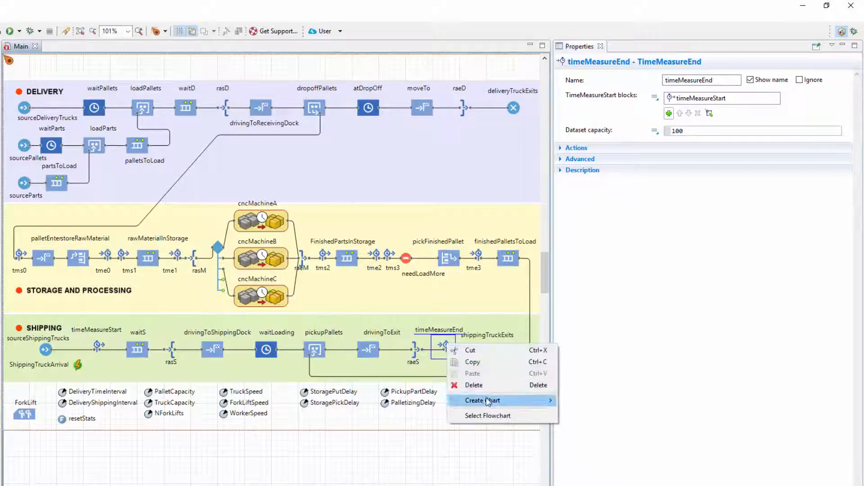
left_click(483, 400)
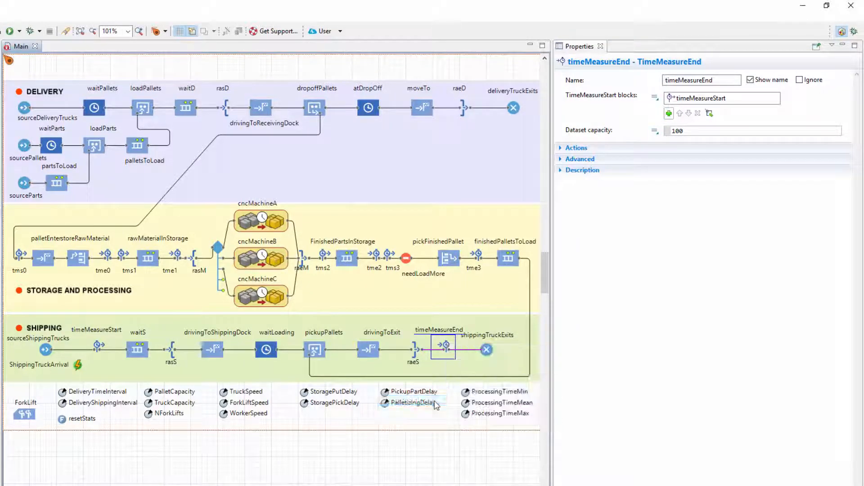
left_click(498, 413)
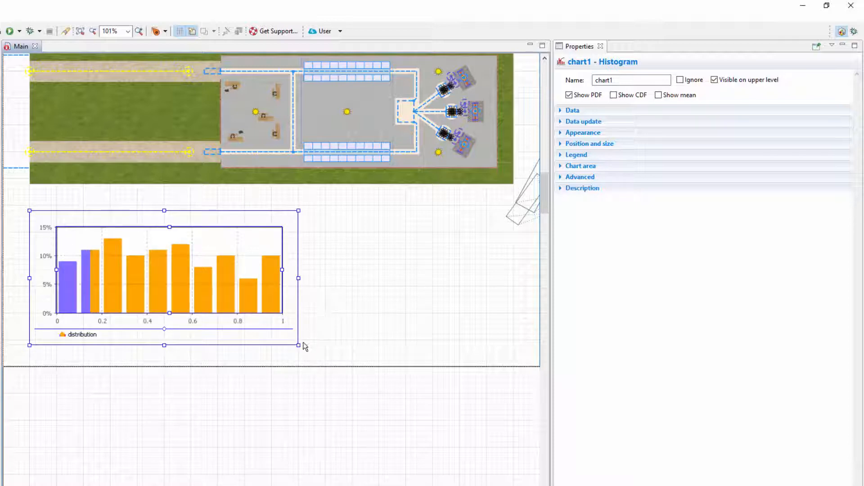
mouse_move(478, 183)
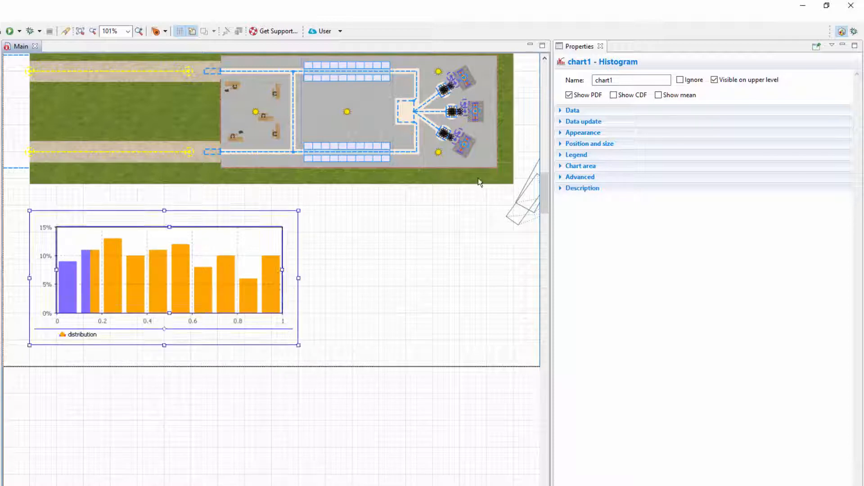
Set chart1's Data title to 'Time in system, model time units'.
left_click(573, 110)
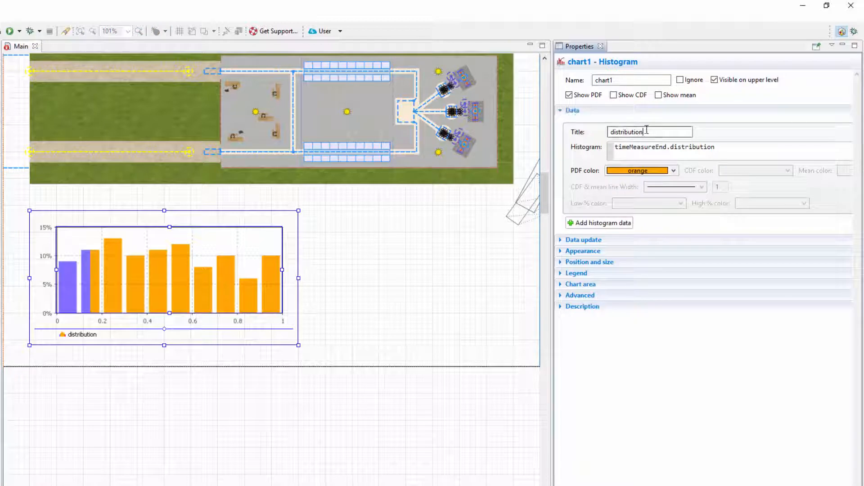
type("Time in sy")
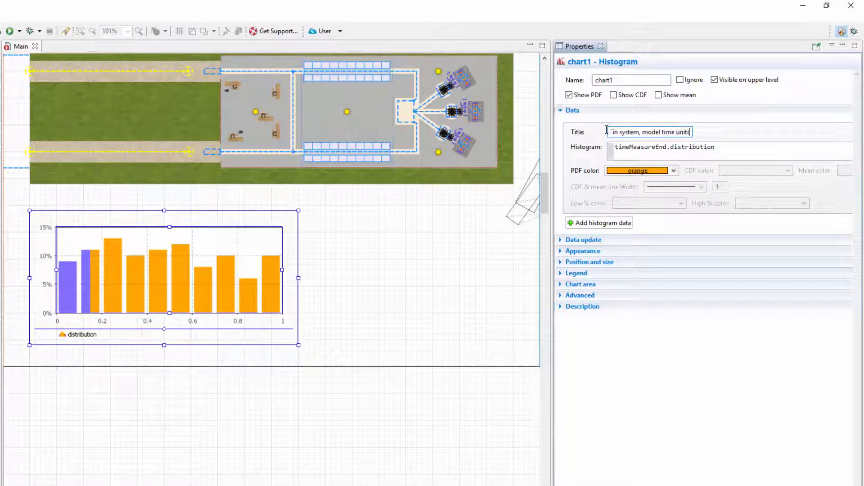
mouse_move(702, 132)
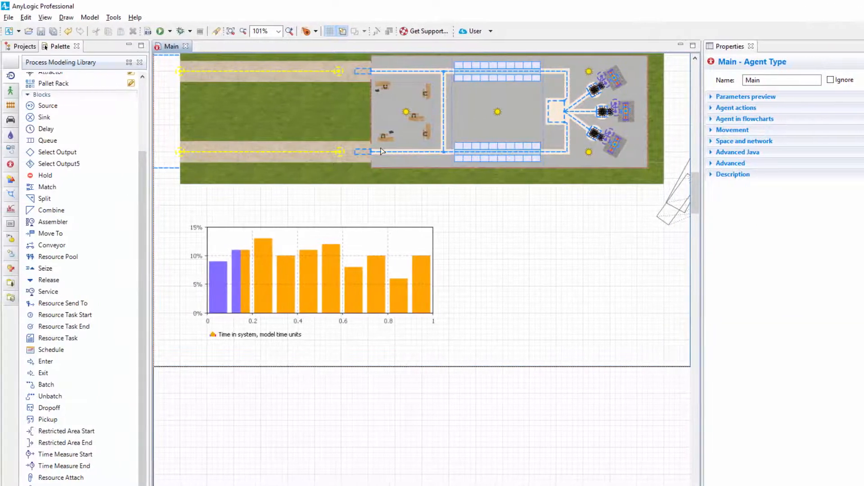
Enable Log model execution in the Job Shop Database properties.
left_click(24, 47)
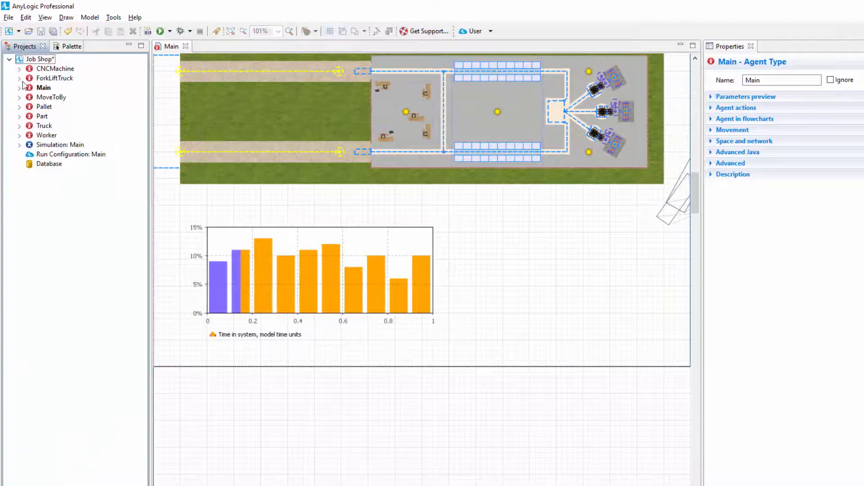
left_click(49, 164)
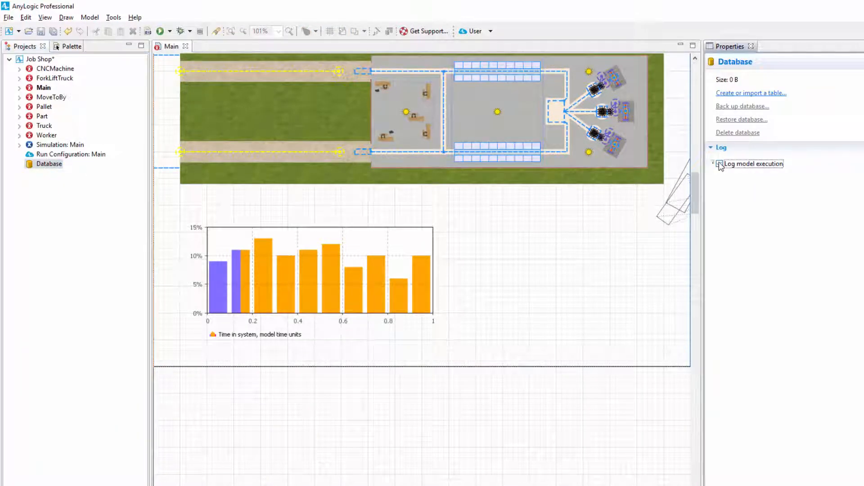
left_click(719, 164)
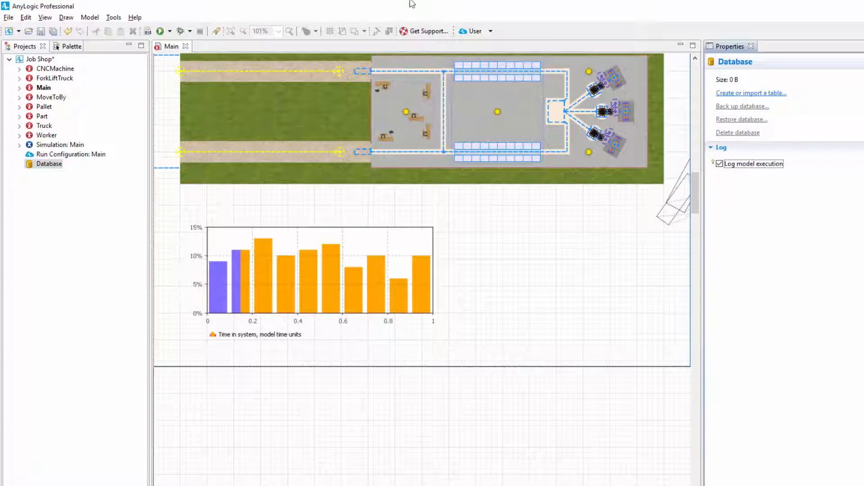
left_click(160, 31)
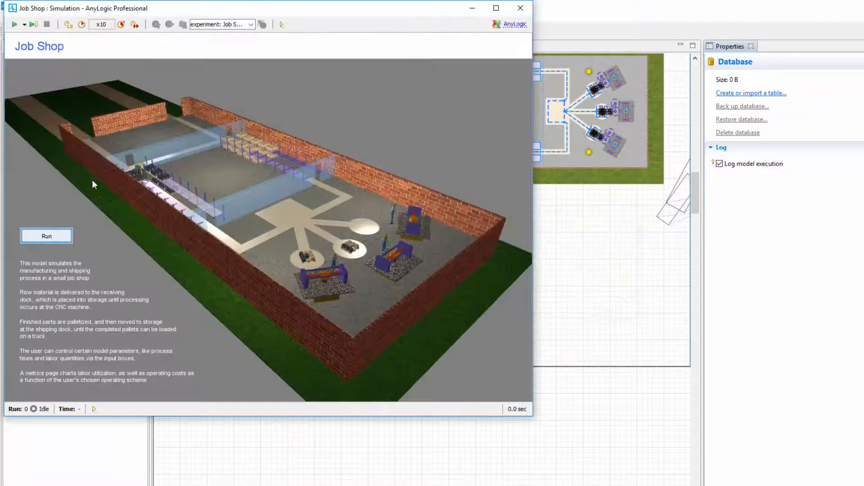
Run the simulation in 2D virtual time until the histogram fills, then stop and close.
left_click(46, 235)
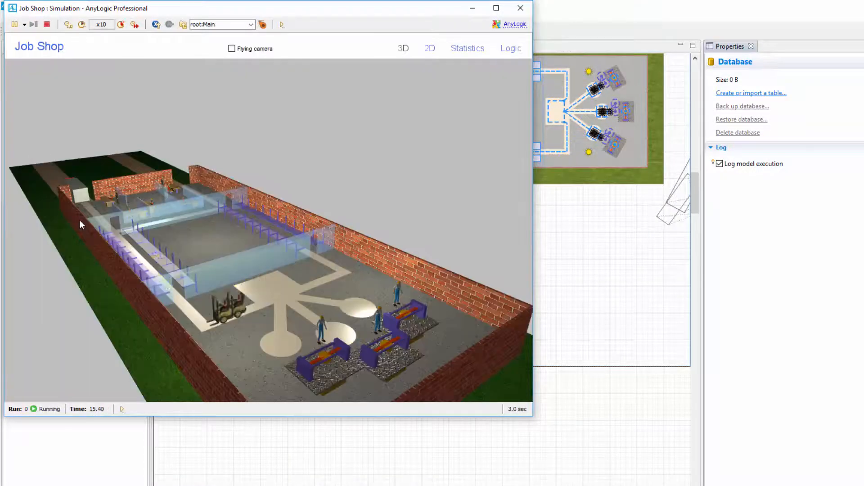
left_click(429, 49)
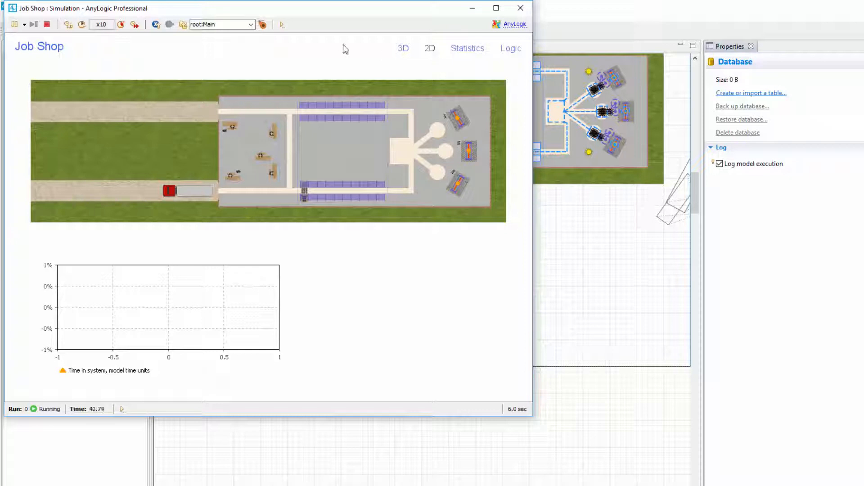
left_click(134, 24)
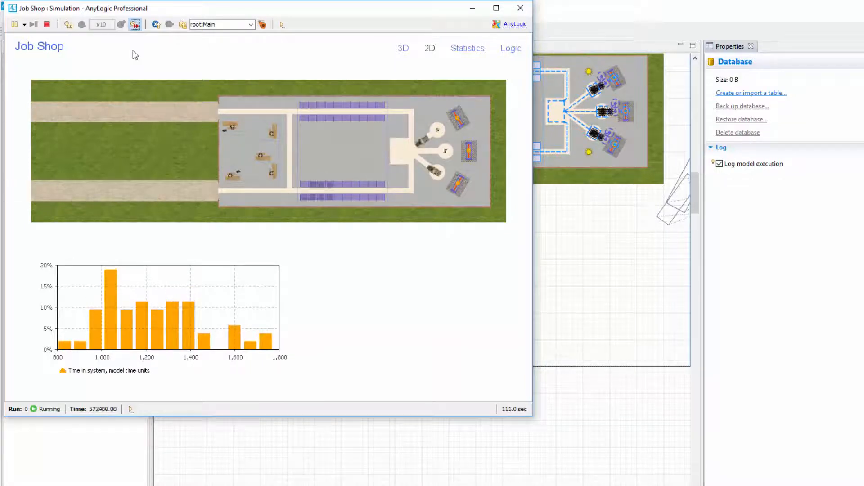
left_click(46, 24)
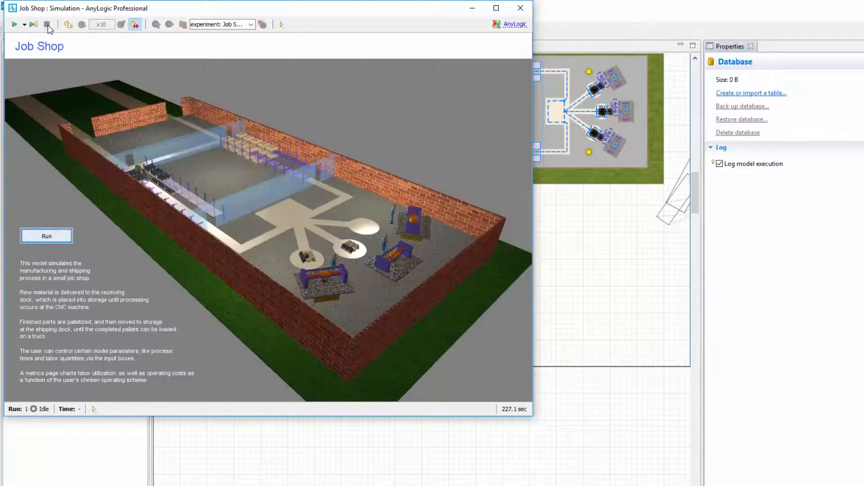
left_click(519, 8)
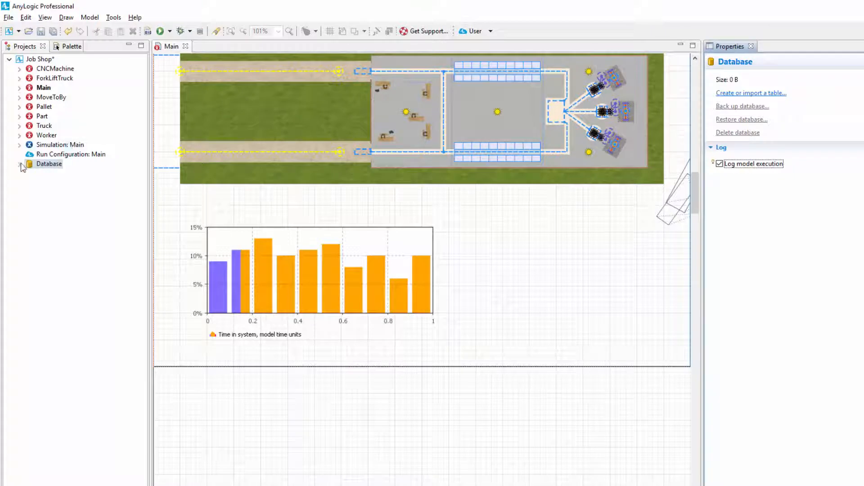
Expand Database and its Log folder to show datasets_log and histograms_log.
left_click(21, 167)
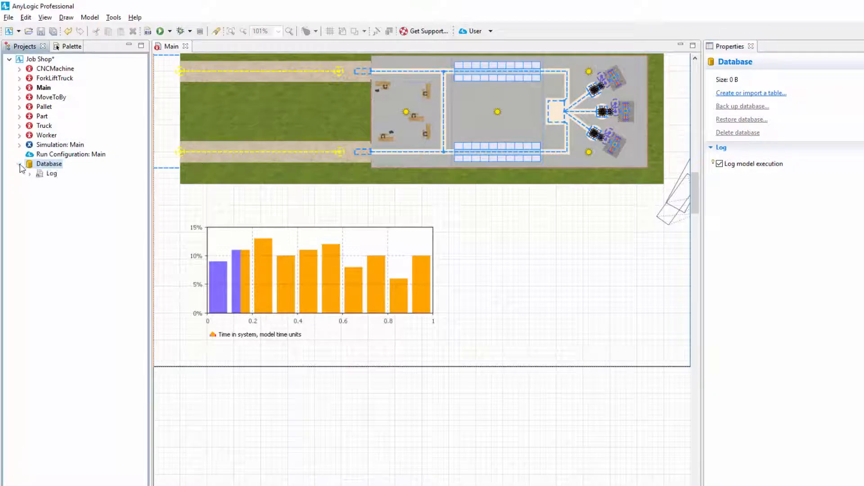
left_click(29, 173)
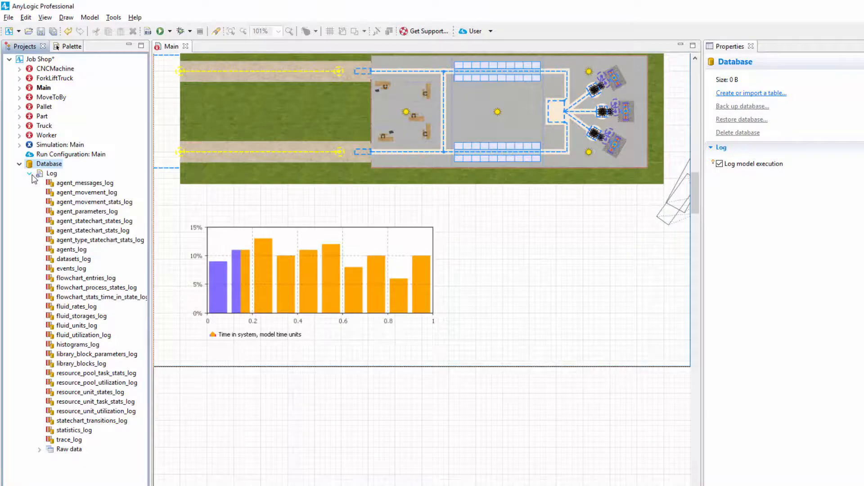
left_click(77, 258)
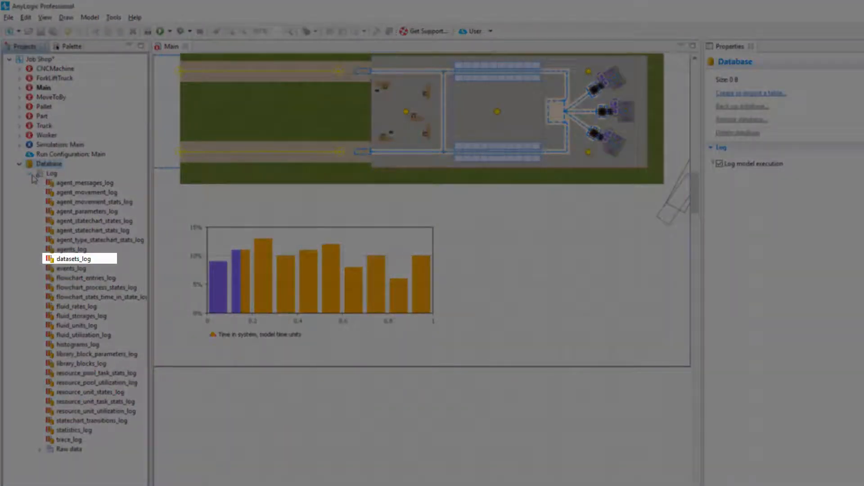
left_click(76, 344)
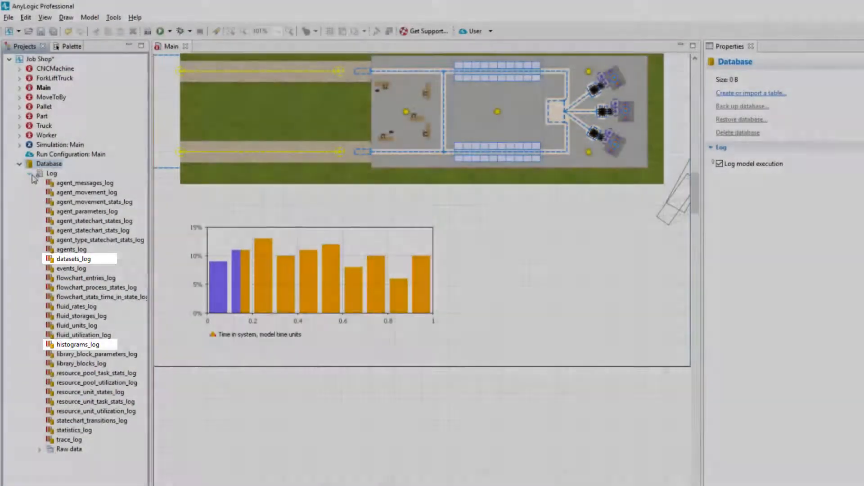
Open datasets_log and filter the agent column to timeMeasureEnd only.
double_click(73, 260)
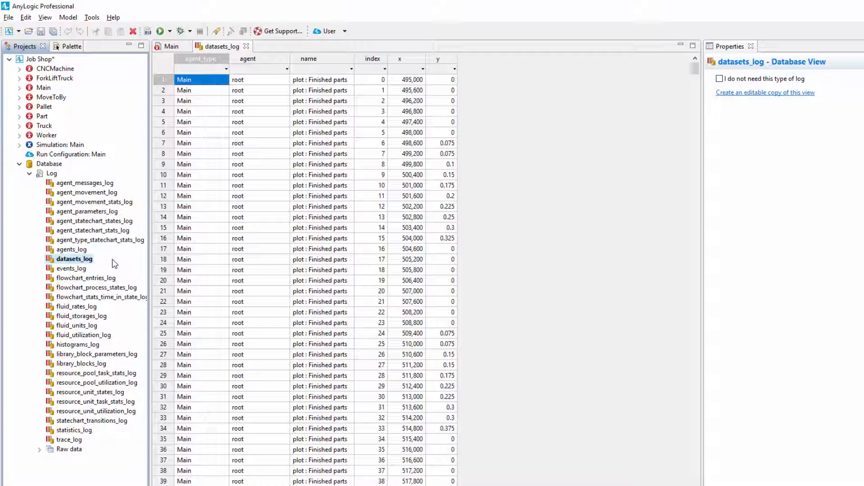
mouse_move(132, 257)
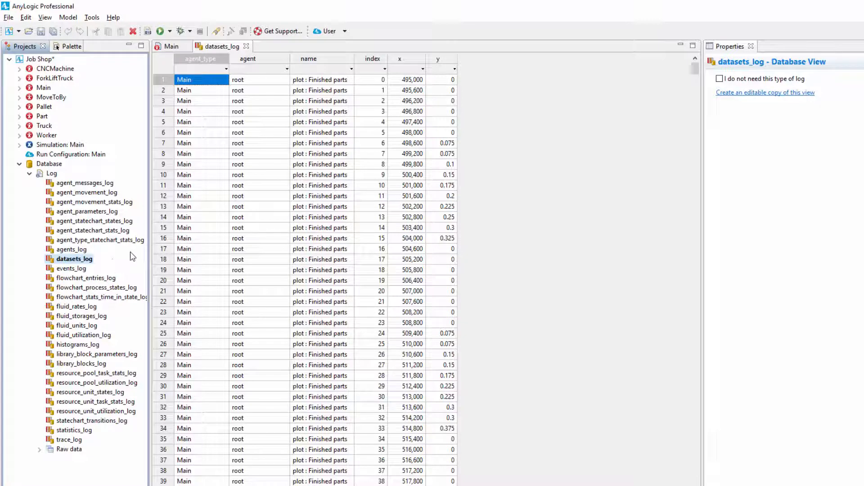
left_click(285, 69)
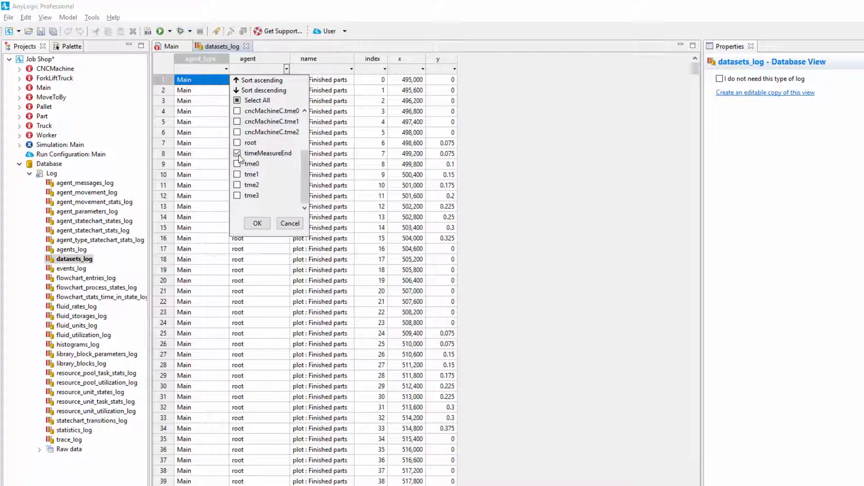
left_click(256, 223)
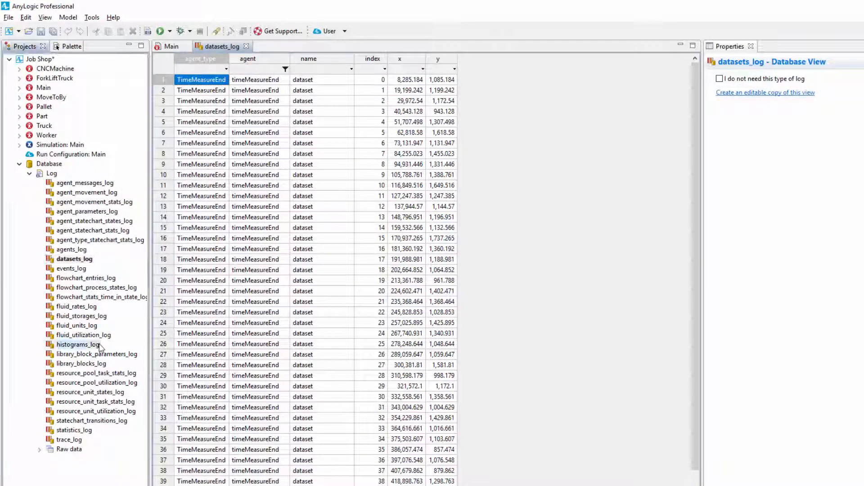
Open histograms_log and filter the agent column to timeMeasureEnd, showing 20 rows.
double_click(78, 344)
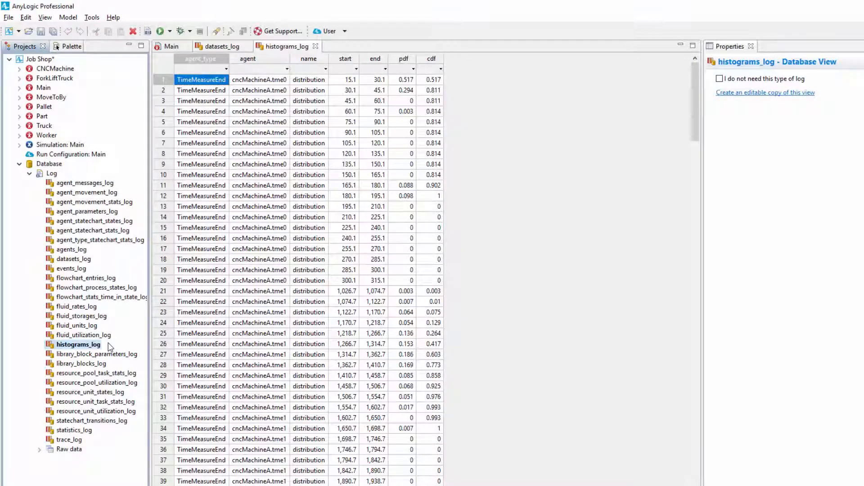
left_click(287, 68)
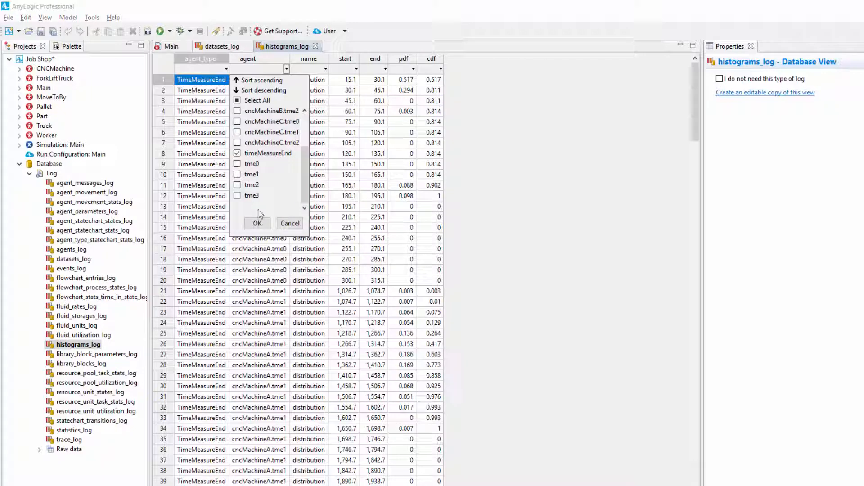
left_click(257, 223)
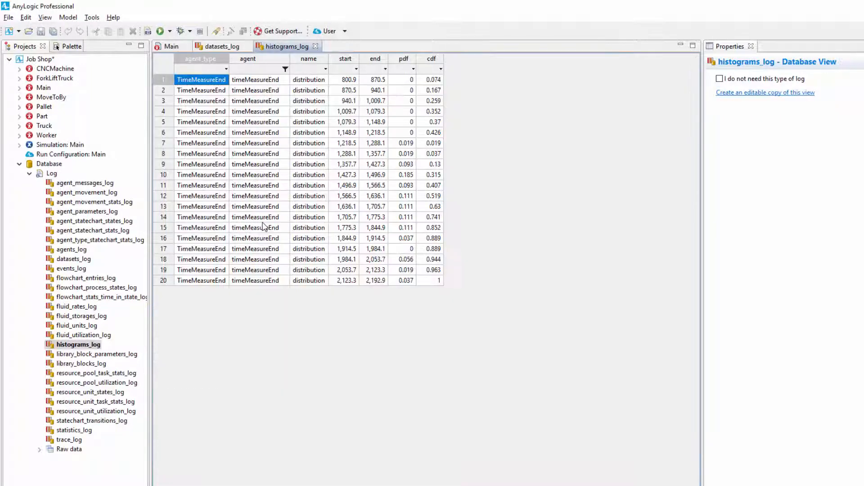